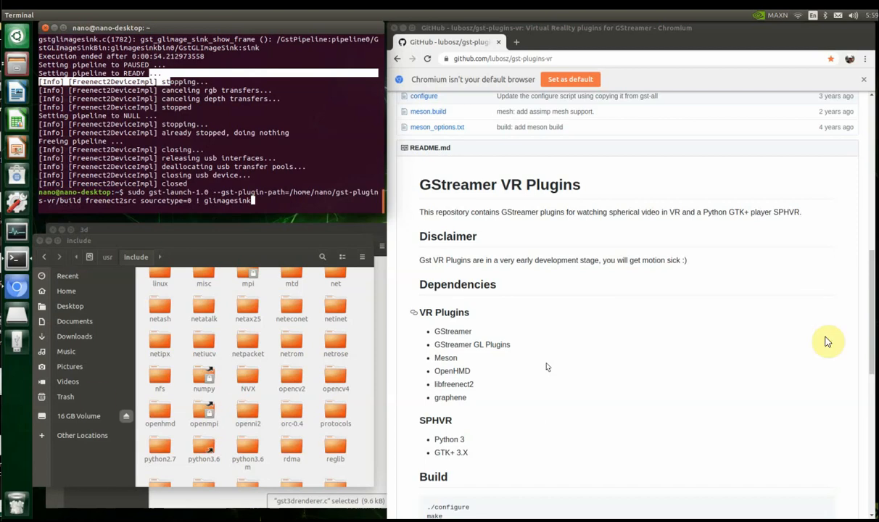
Run the gst-launch freenect2src sourcetype=1 pipeline, then stop it back to the prompt.
key(Return)
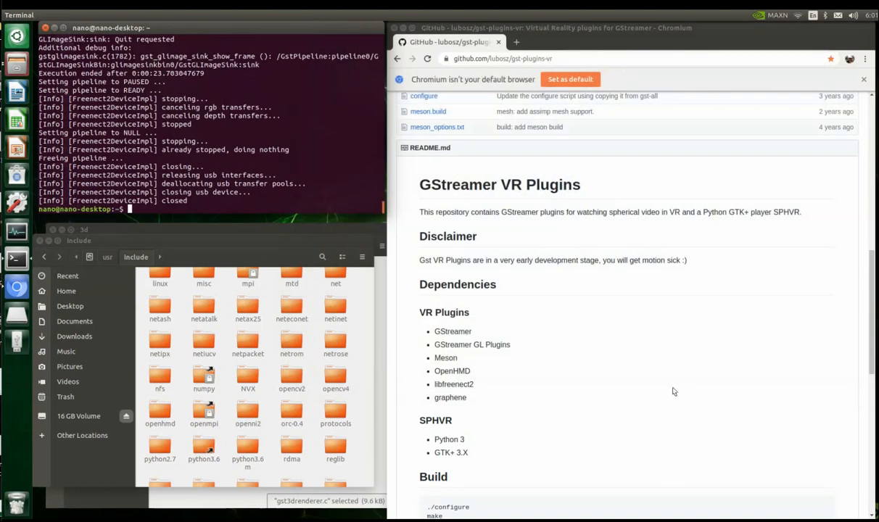
Scroll the gst-plugins-vr README to the Usage section with the Kinect v2 point cloud example.
scroll(down, 3)
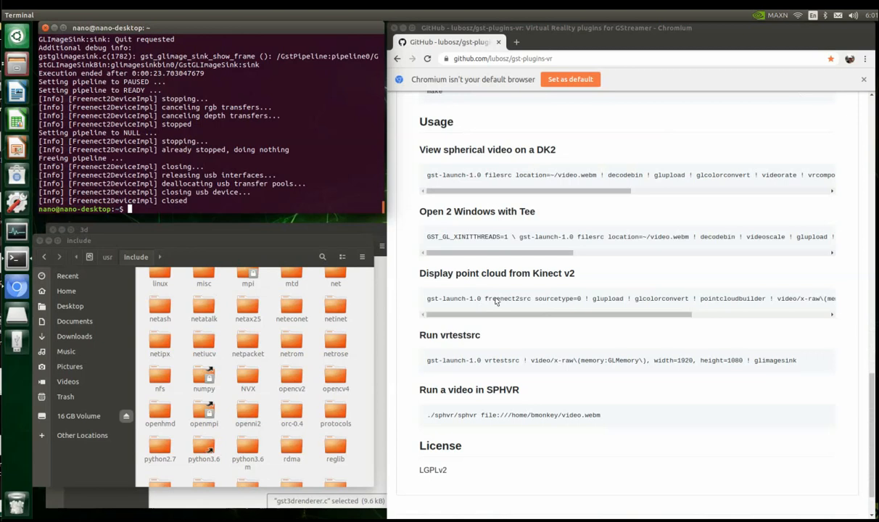
scroll(down, 3)
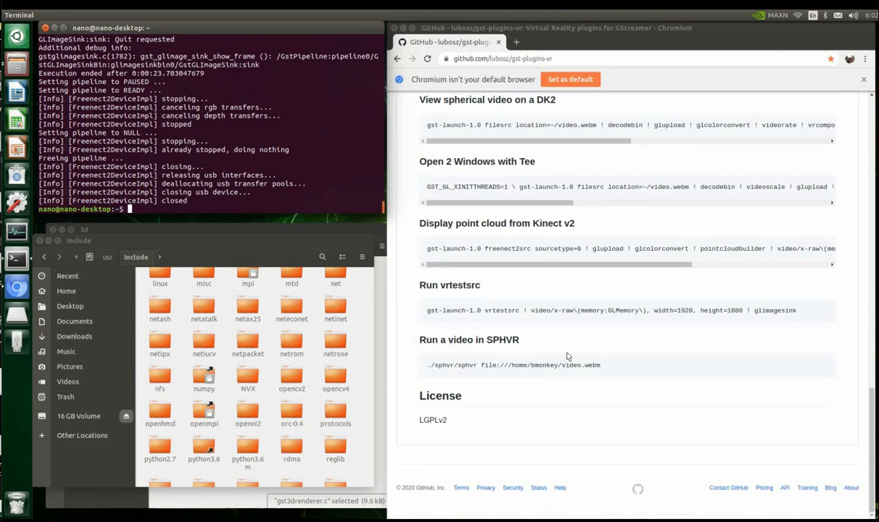
mouse_move(421, 383)
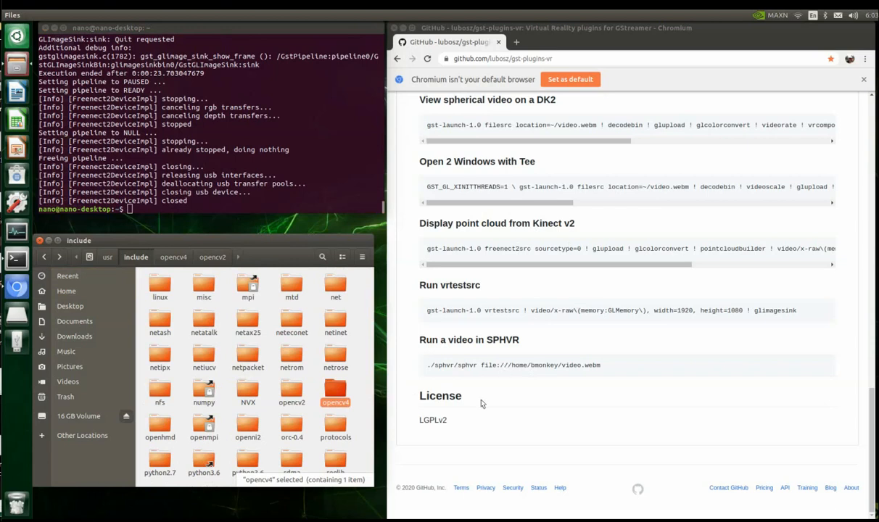
Enter the sudo gst-launch-1.0 command with the gst-plugins-vr build plugin path and freenect2src sourcetype=2.
double_click(335, 389)
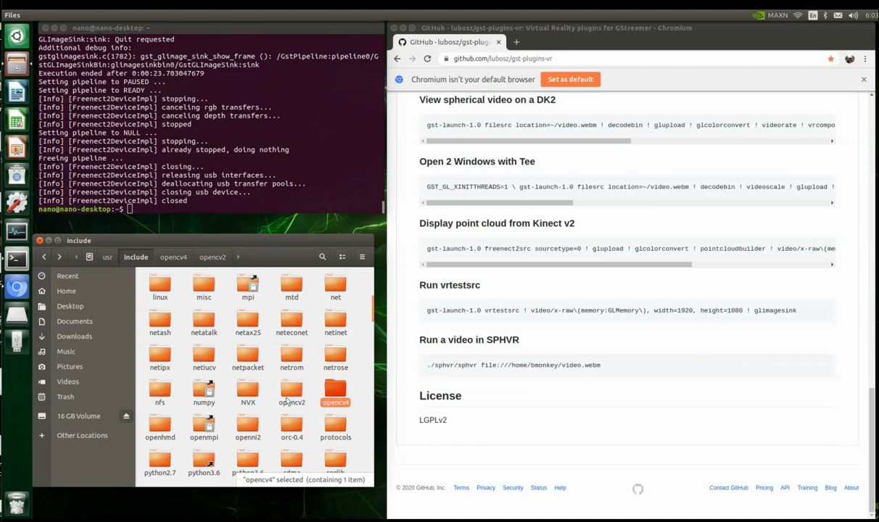
text(sudo gst-launch-1.0 --gst-plugin-path=/home/nano/gst-plugins-vr/build freenect2src sourcetype=2 ! glimagesink)
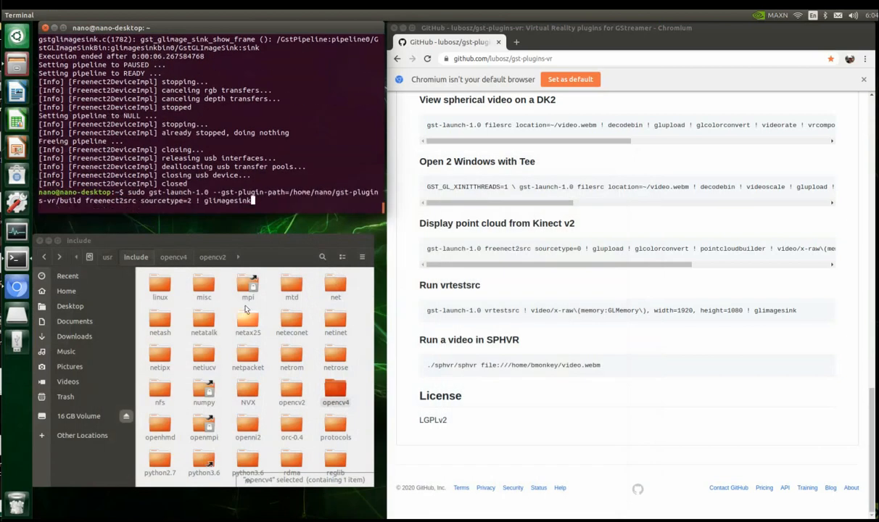
Run the sourcetype=2 pipeline so the OpenGL renderer shows the live infrared feed.
key(Return)
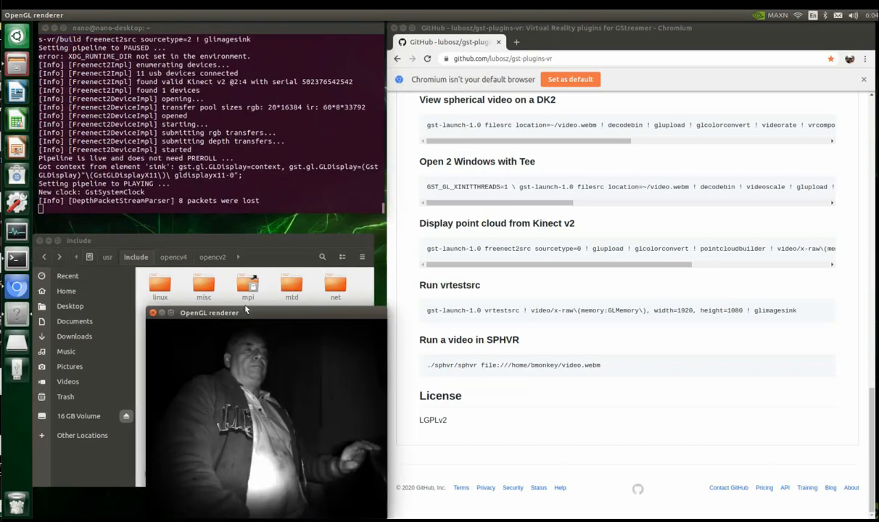